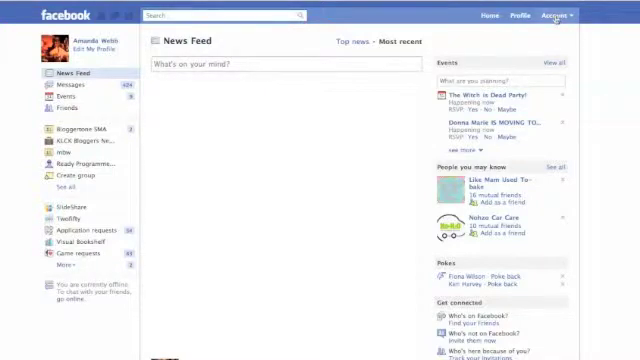
Reach the per-album privacy list via Account > Privacy Settings > Photo Albums
{"action": "left_click", "coordinate": [566, 14]}
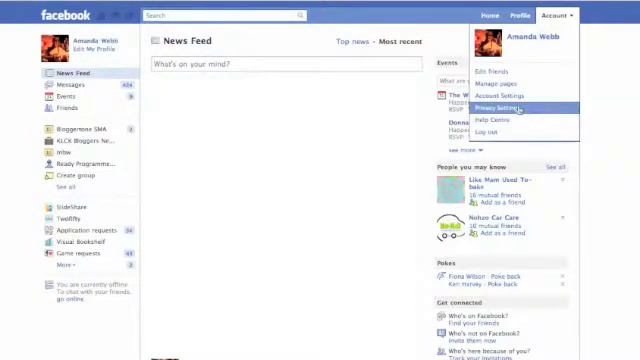
{"action": "left_click", "coordinate": [522, 104]}
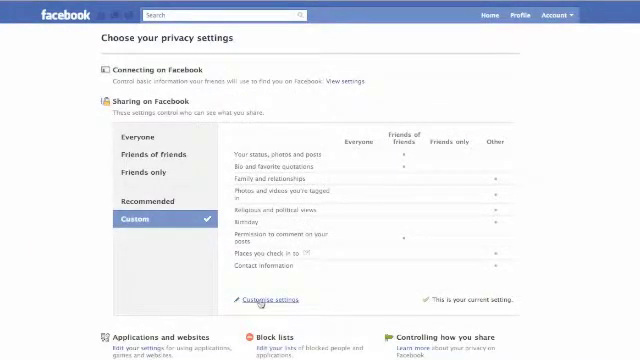
{"action": "left_click", "coordinate": [272, 300]}
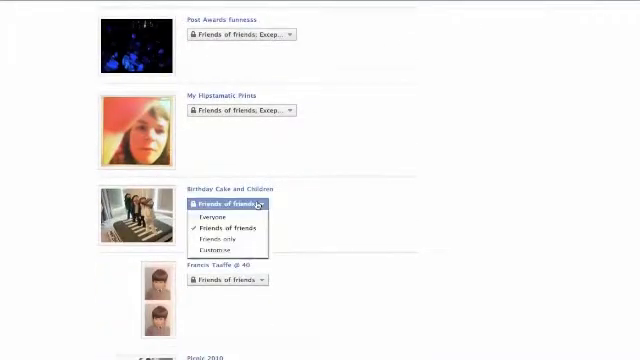
{"action": "mouse_move", "coordinate": [228, 250]}
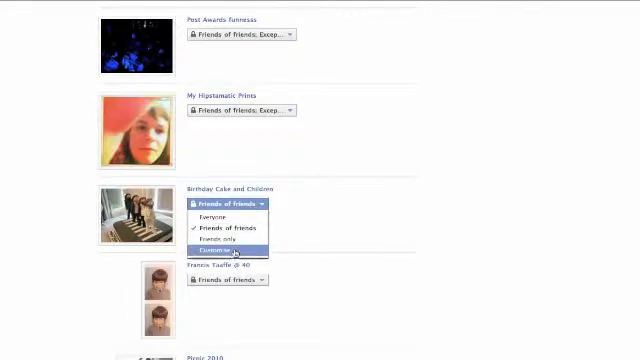
Give the album a custom audience: Friends Only, with the person matching 'A' hidden
{"action": "left_click", "coordinate": [216, 252]}
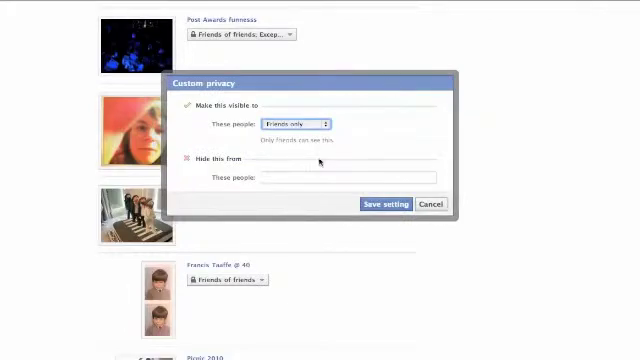
{"action": "left_click", "coordinate": [296, 124]}
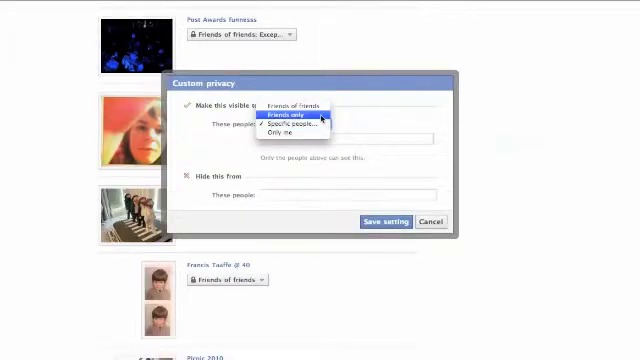
{"action": "left_click", "coordinate": [290, 112]}
{"action": "type", "text": "Test List"}
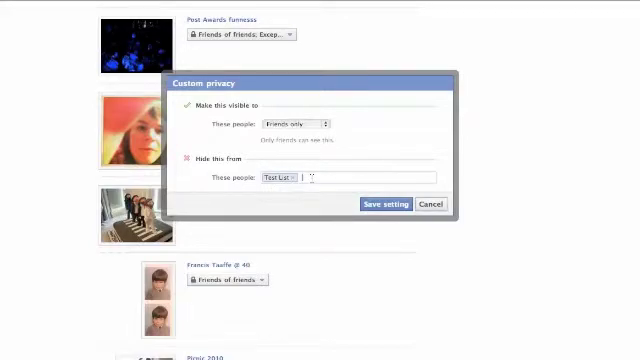
{"action": "type", "text": "A"}
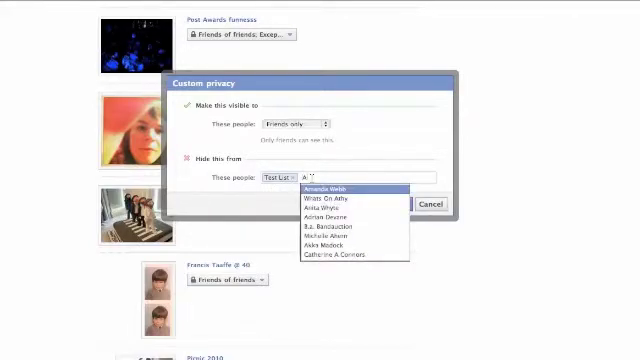
{"action": "left_click", "coordinate": [336, 188]}
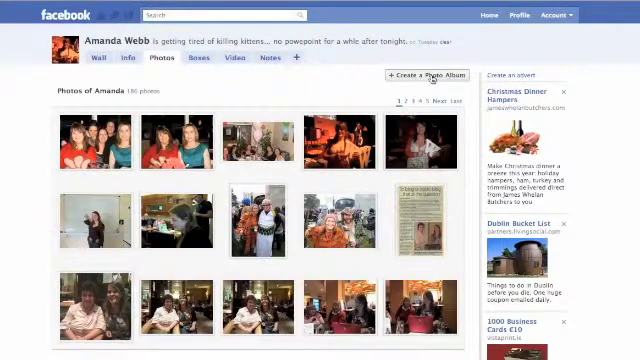
Start a new photo album and browse folders for photos to upload
{"action": "left_click", "coordinate": [424, 76]}
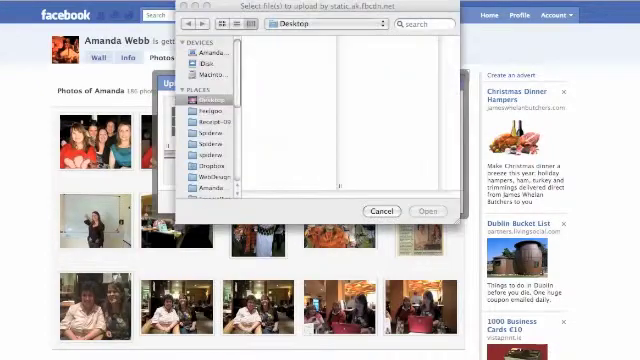
{"action": "left_click", "coordinate": [428, 212]}
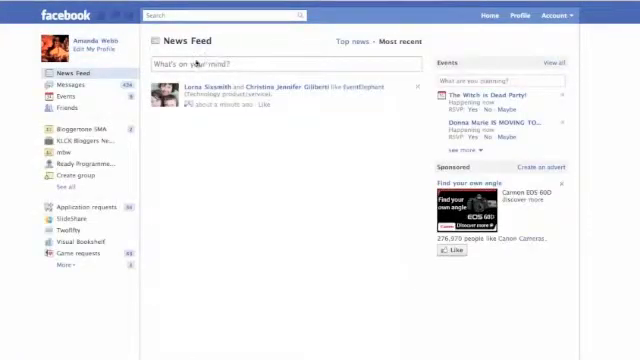
Draft the status 'Hello I'm writ... for my video' in the What's on your mind box
{"action": "left_click", "coordinate": [280, 64]}
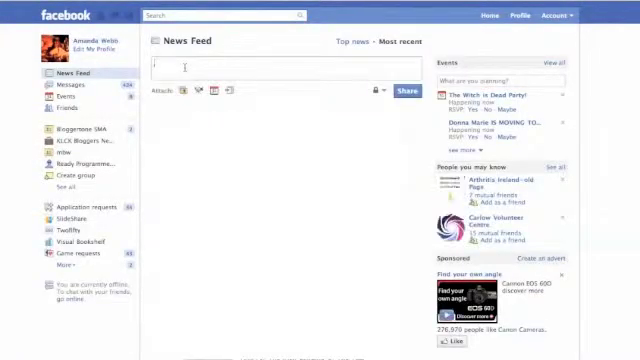
{"action": "type", "text": "Hello"}
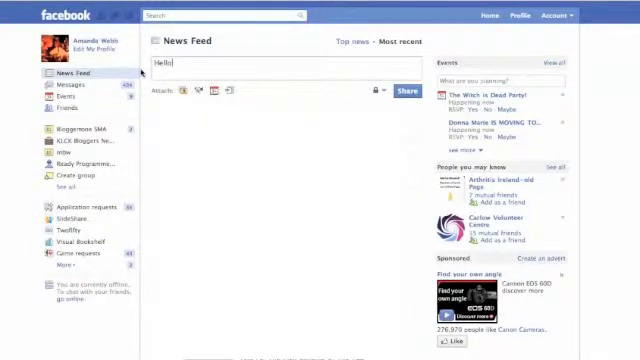
{"action": "type", "text": "I'm writing a status update"}
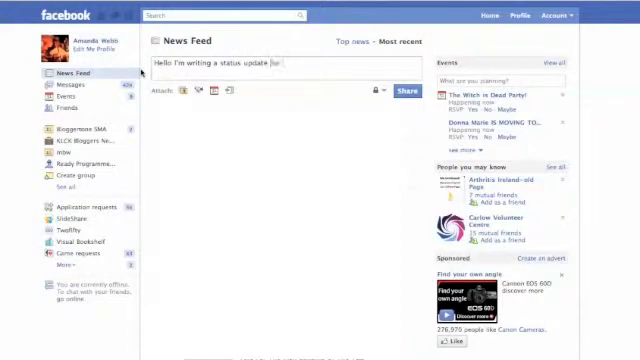
{"action": "type", "text": "for my video... bet you can't wait to see it"}
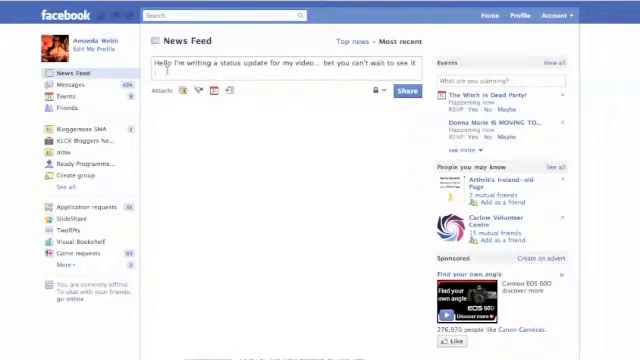
{"action": "mouse_move", "coordinate": [380, 92]}
{"action": "type", "text": " :)"}
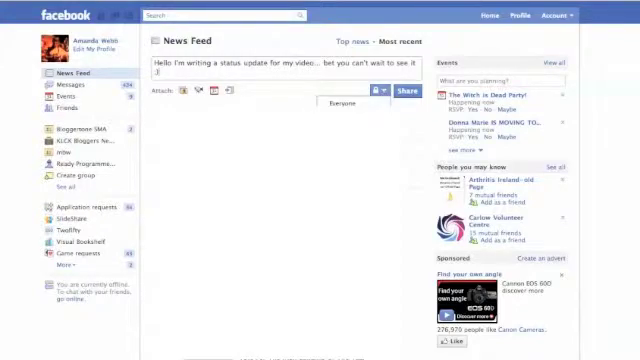
Customize the status audience to friends of friends, hiding it from the person matching 'Lor'
{"action": "left_click", "coordinate": [404, 92]}
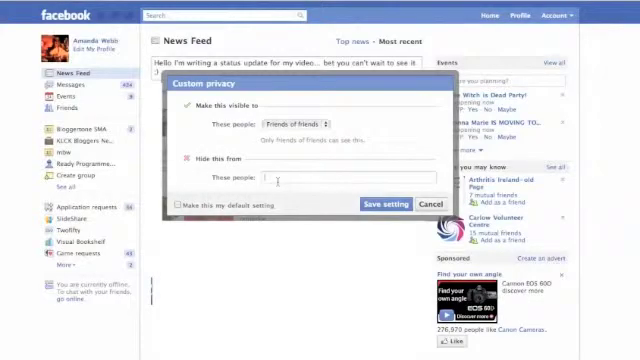
{"action": "type", "text": "Lor"}
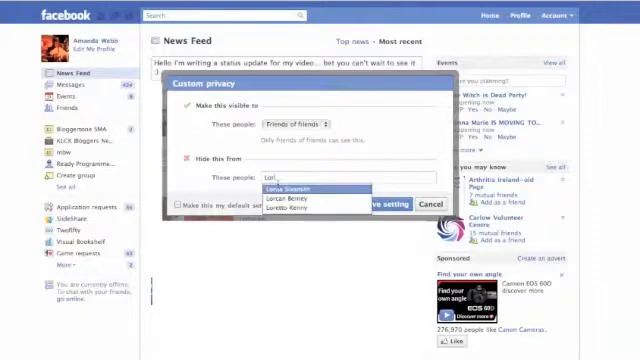
{"action": "left_click", "coordinate": [300, 188]}
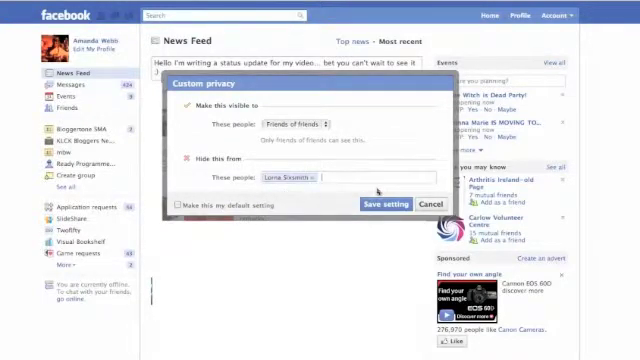